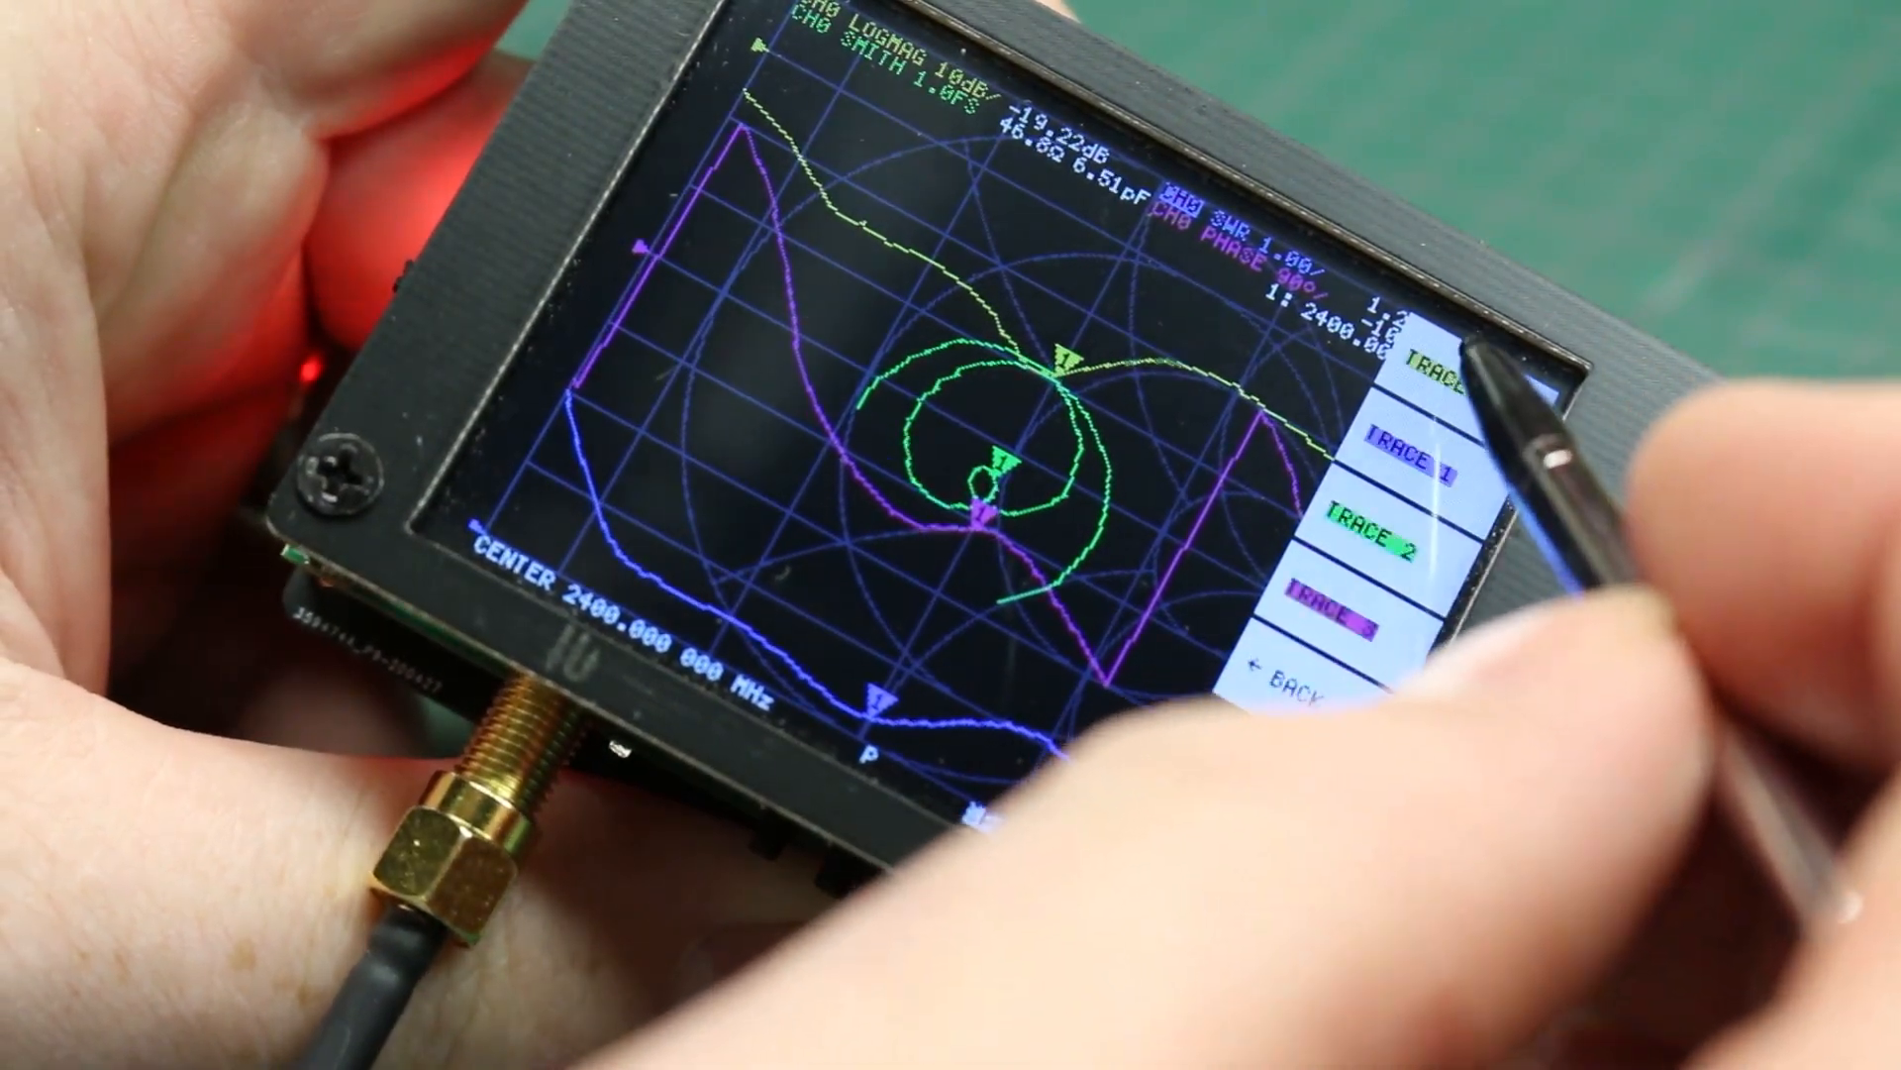
# Step: Hide trace 3, the purple phase trace, then return to the main menu's CONFIG options
pyautogui.click(1383, 479)
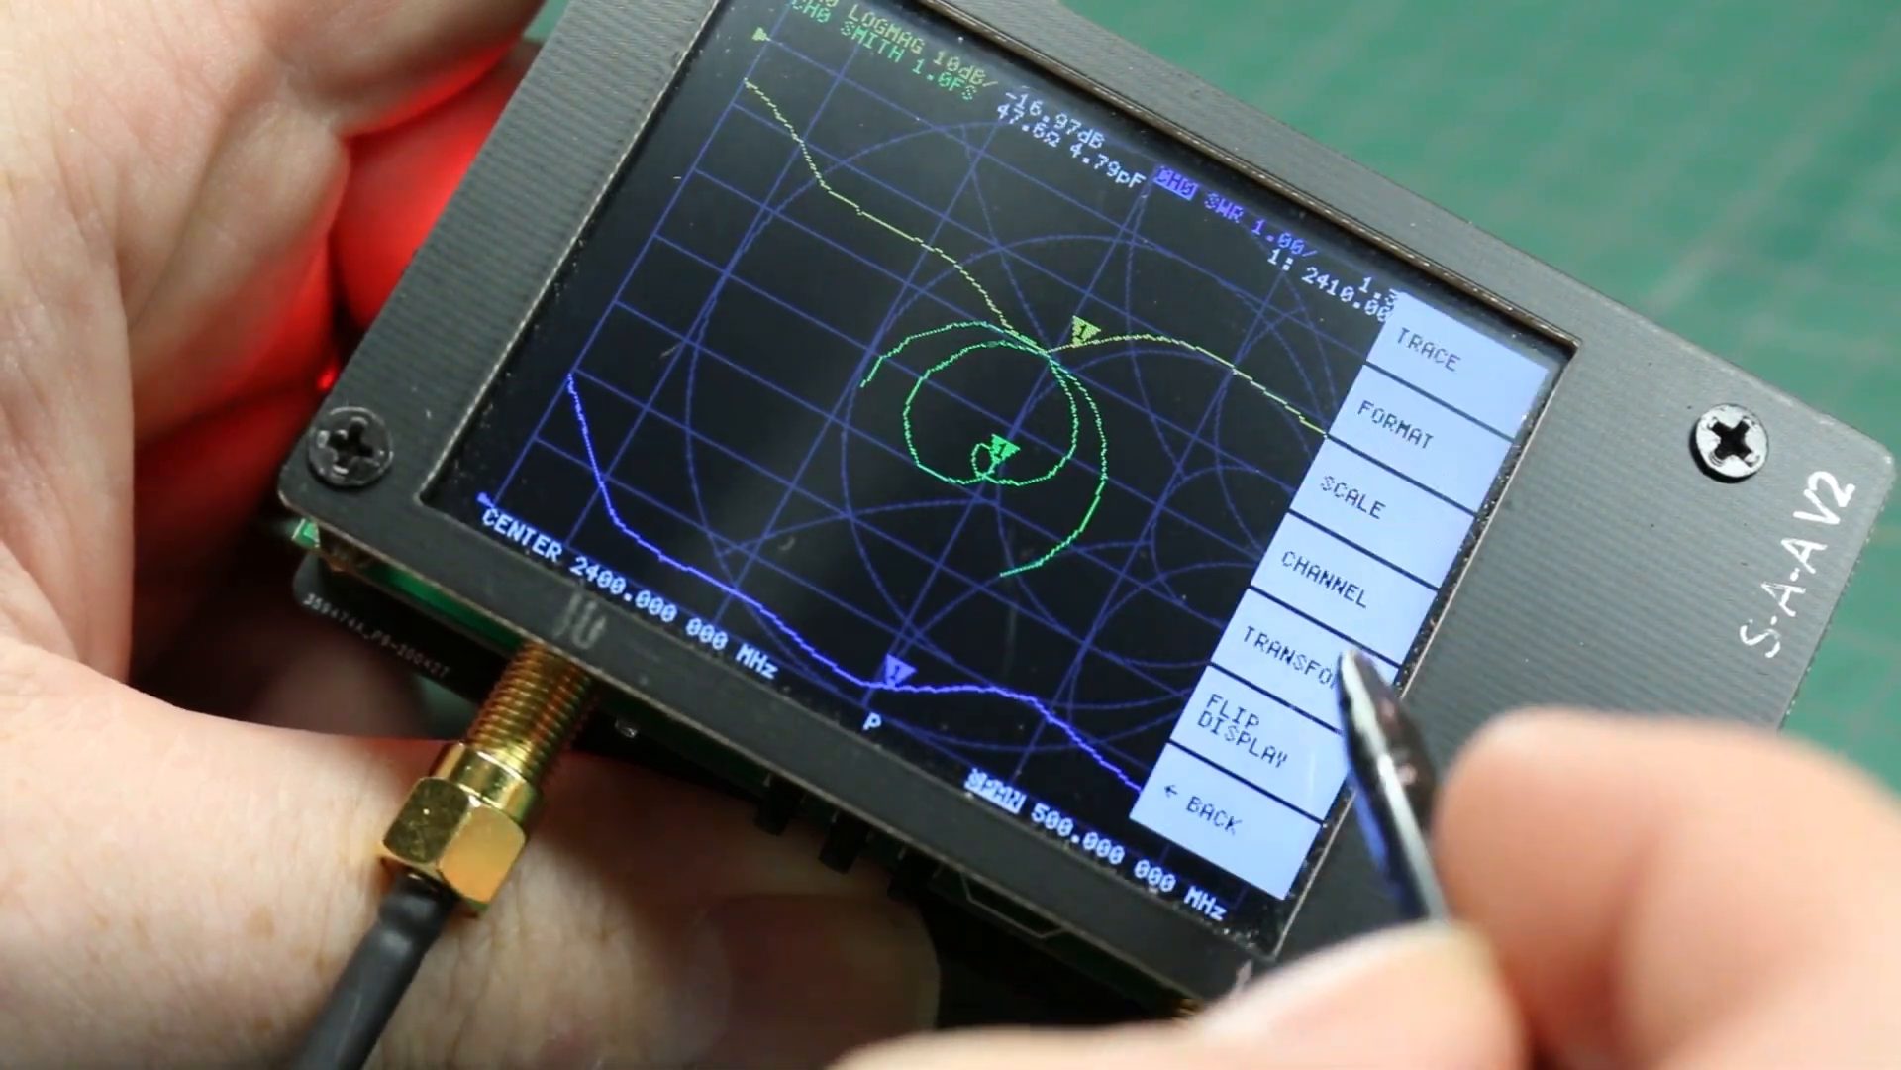
pyautogui.click(1227, 808)
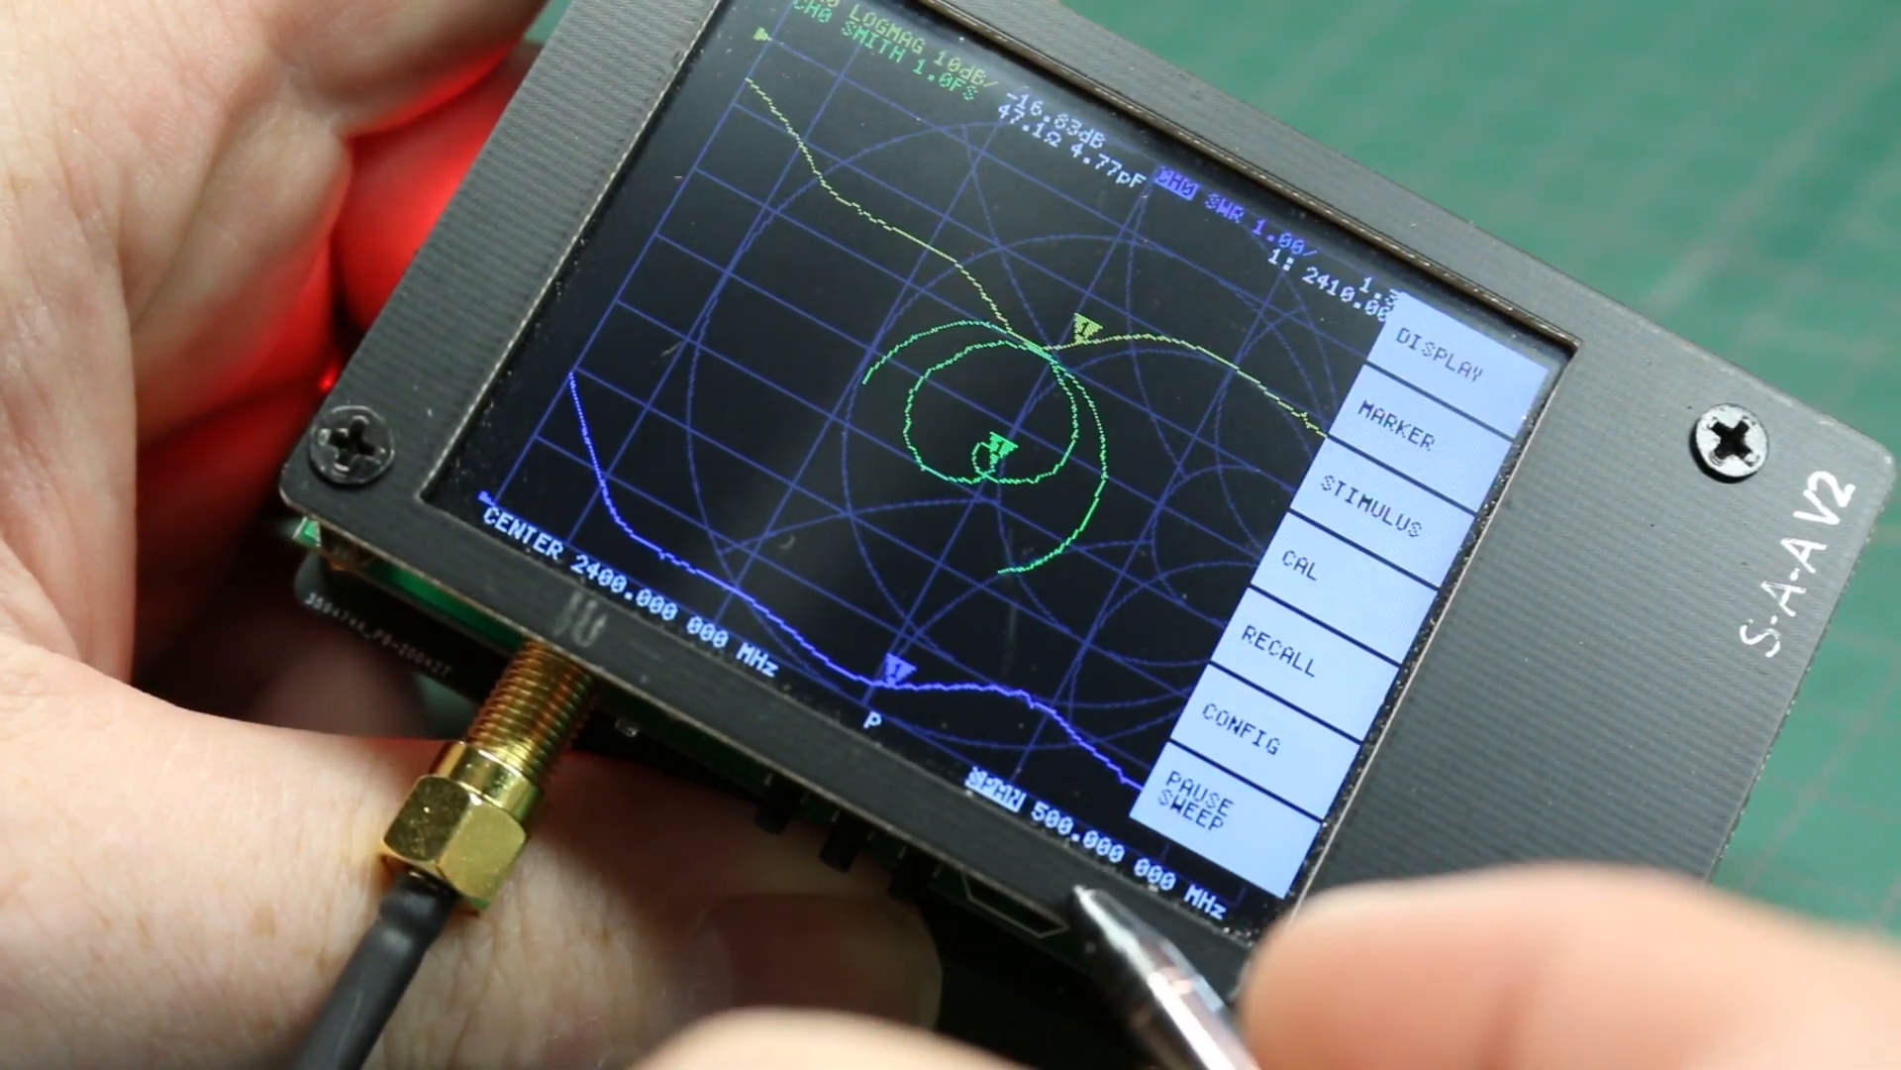
pyautogui.click(1237, 738)
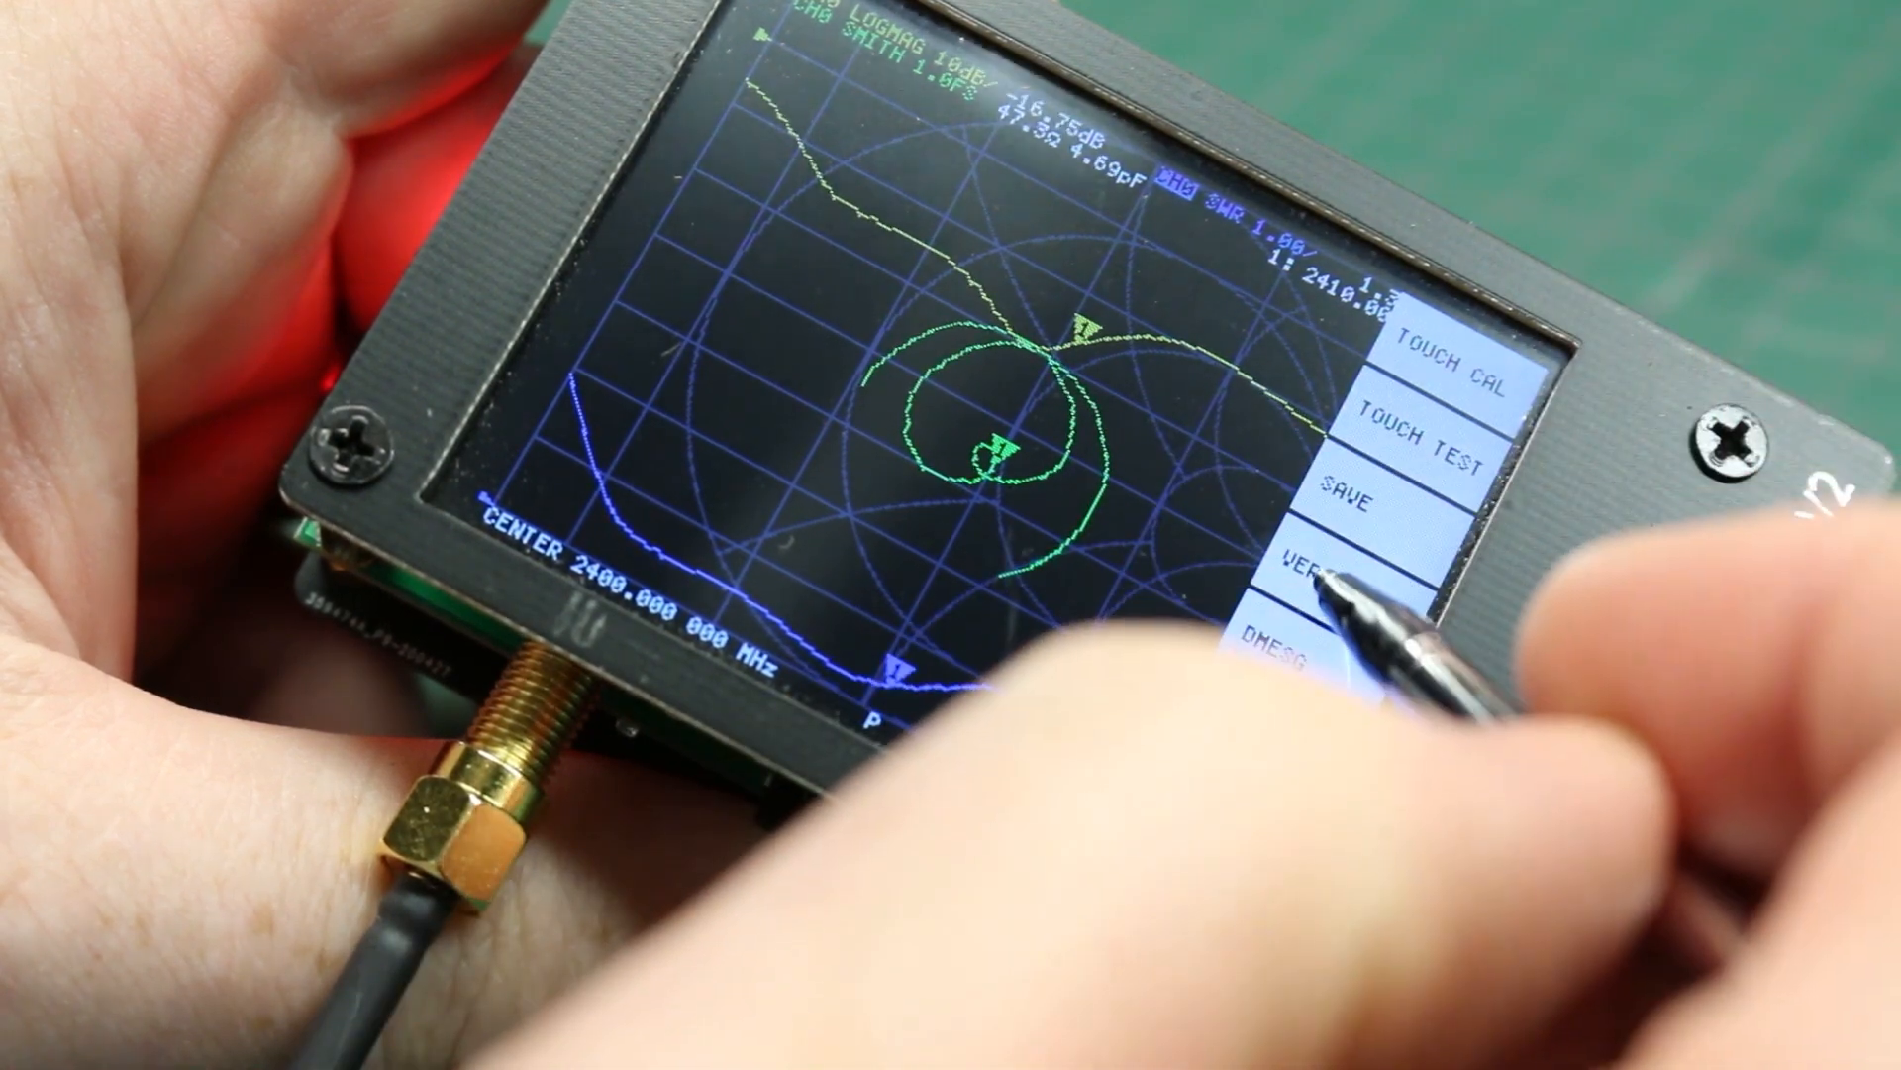
pyautogui.click(1328, 559)
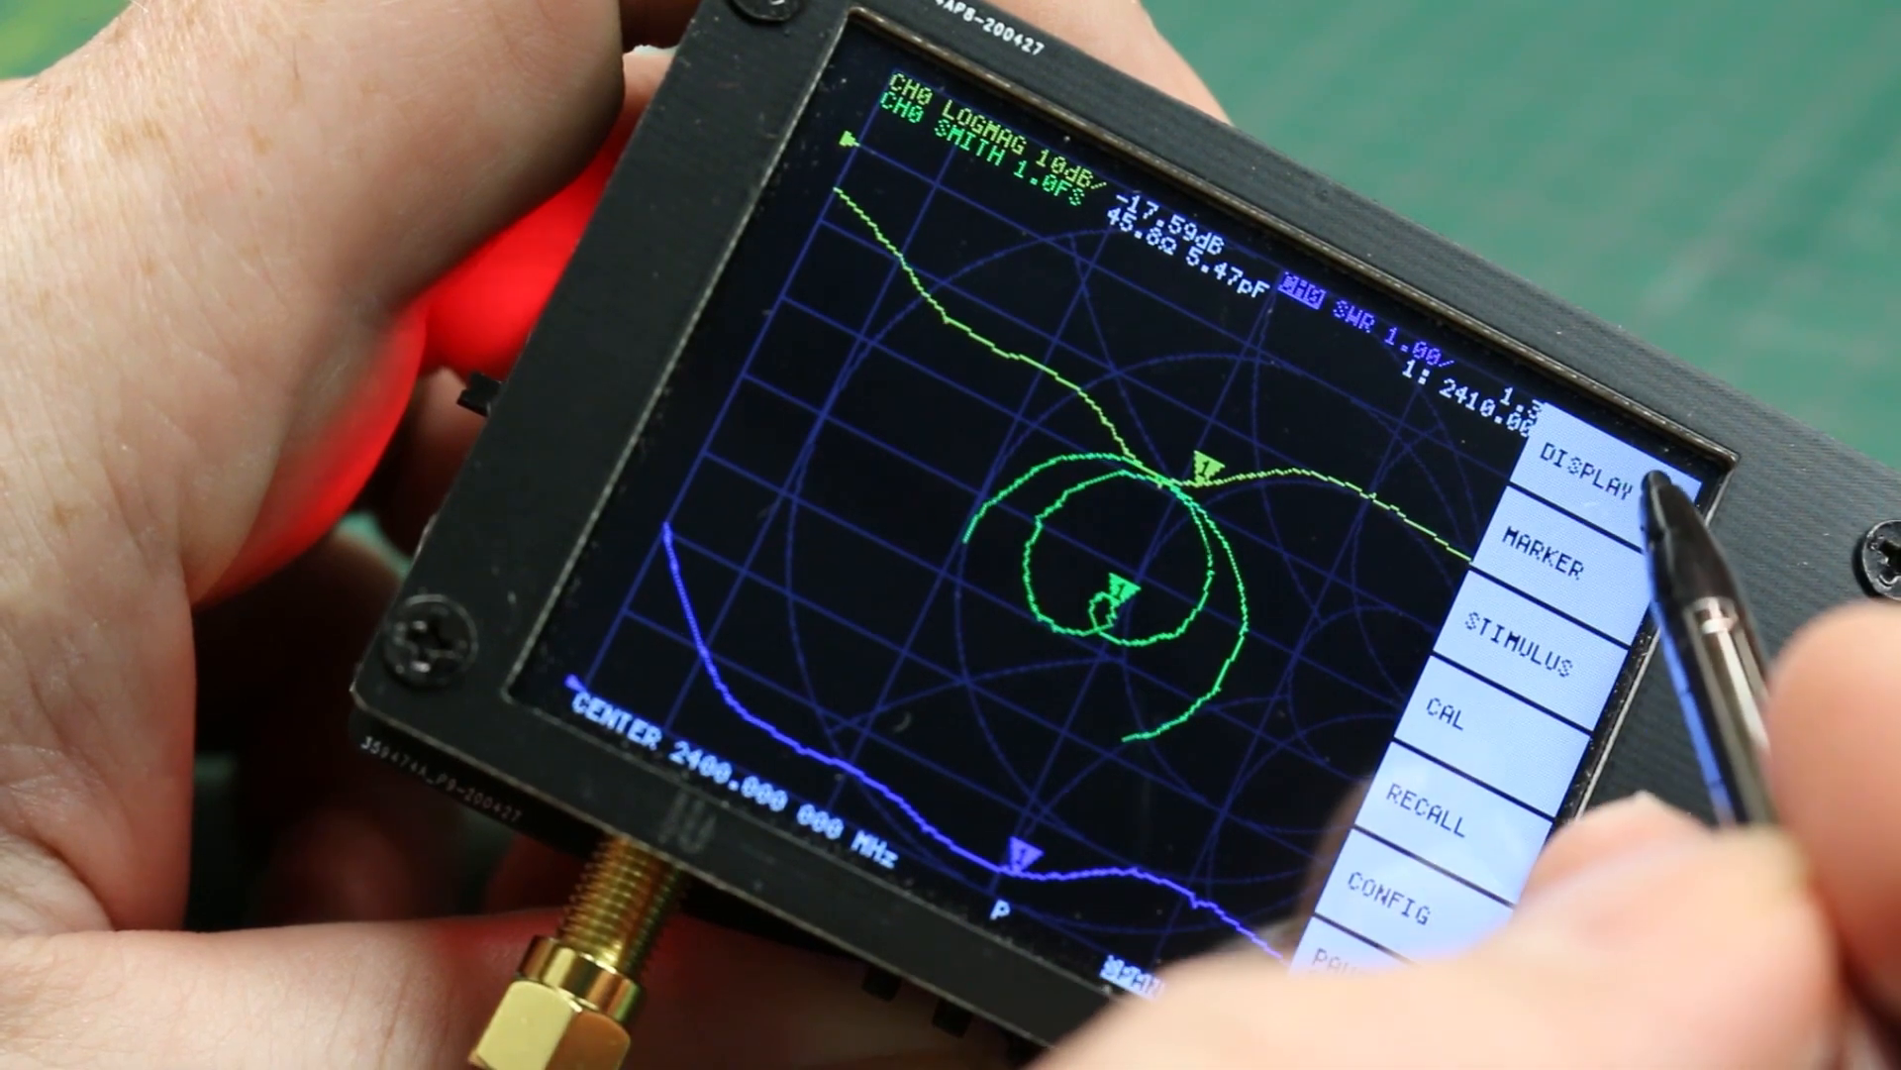
# Step: Bring up the DISPLAY menu from the main menu
pyautogui.click(1582, 466)
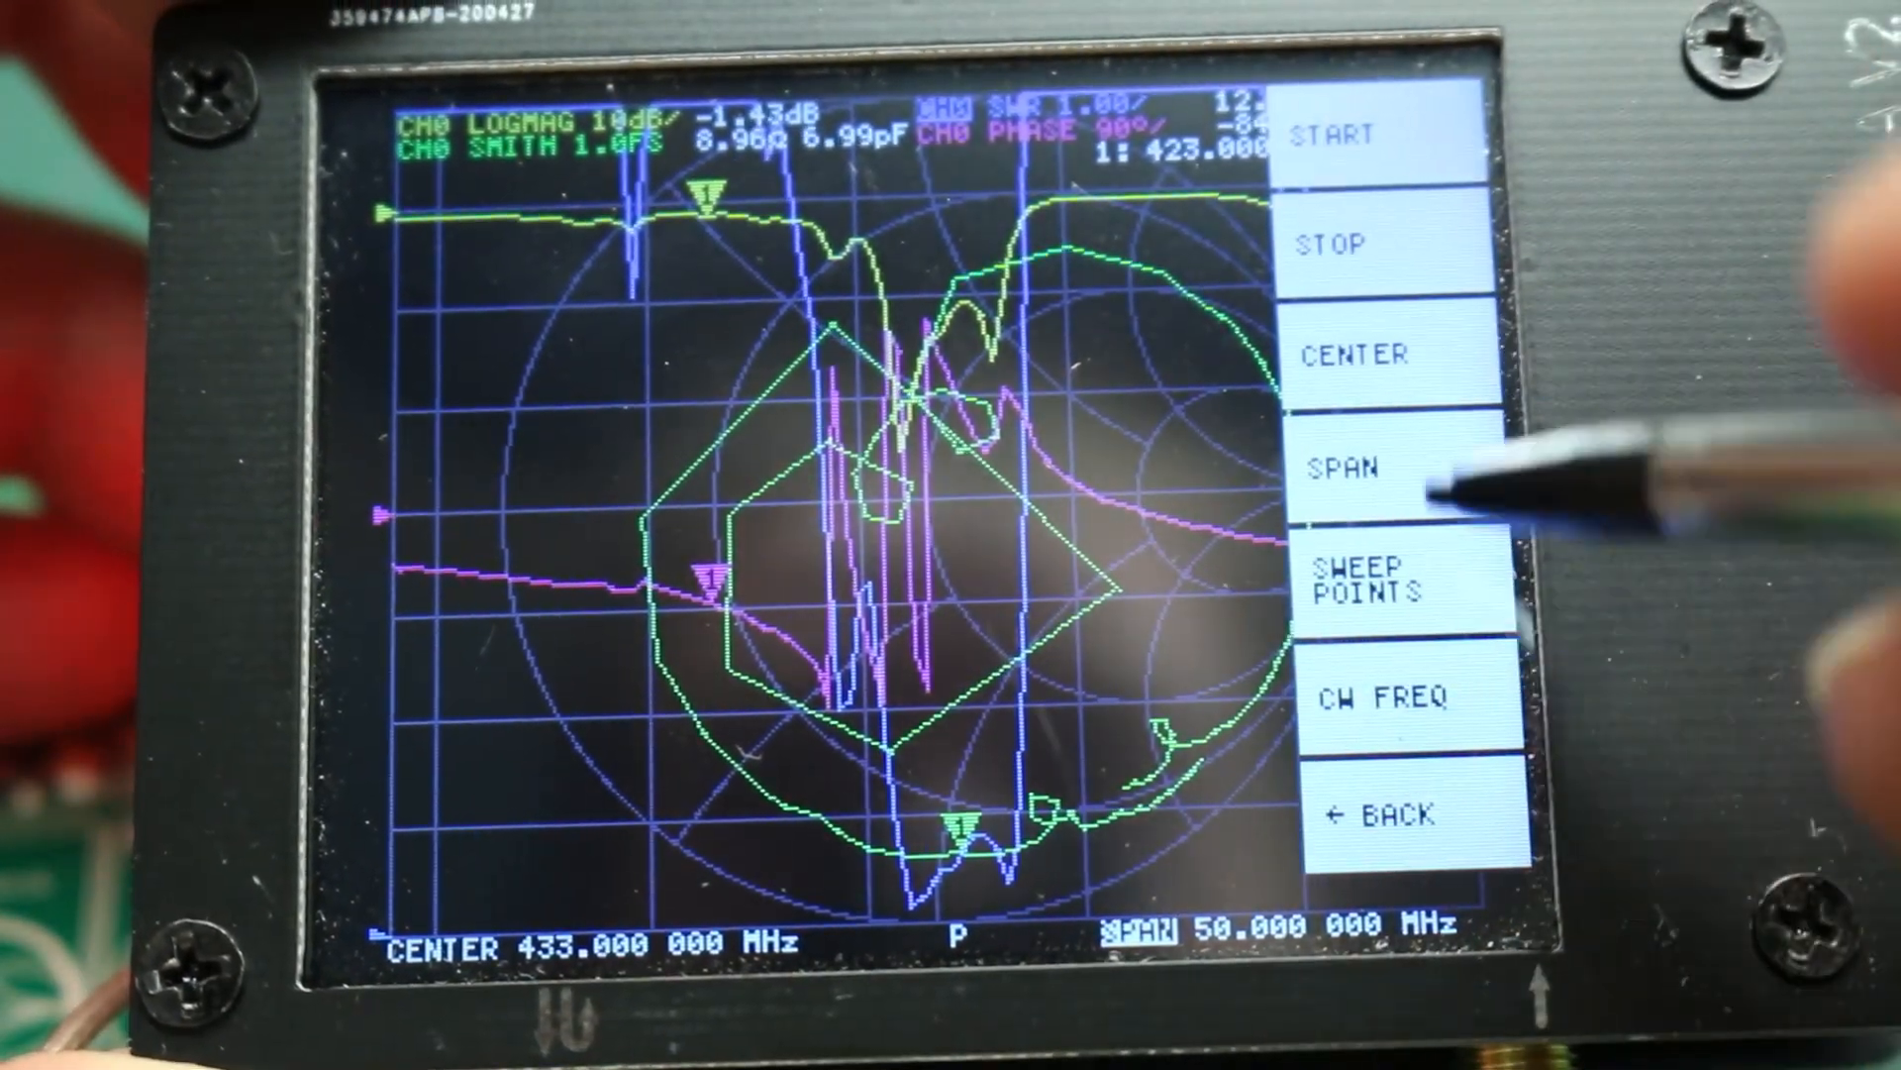
# Step: Set the sweep SPAN to 20 MHz, keeping the 433 MHz center
pyautogui.click(1351, 471)
pyautogui.write('20')
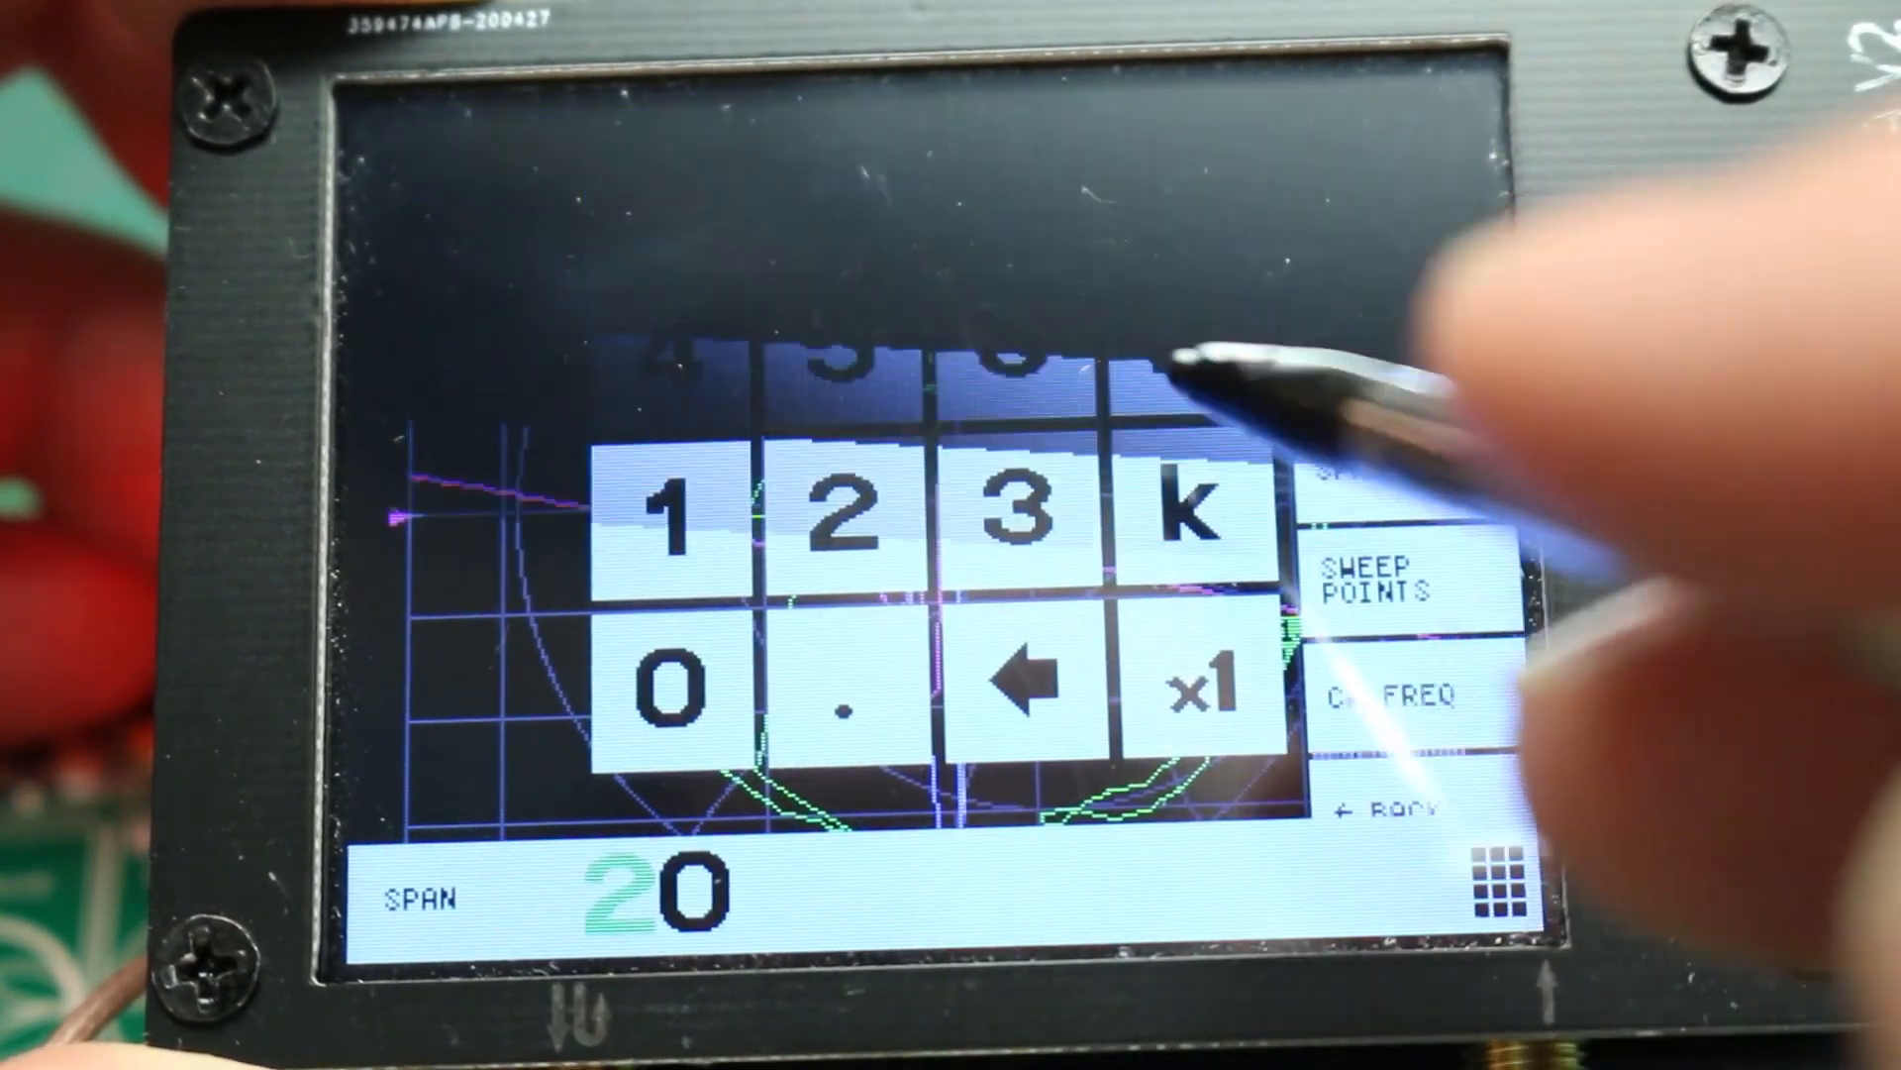
pyautogui.click(1200, 682)
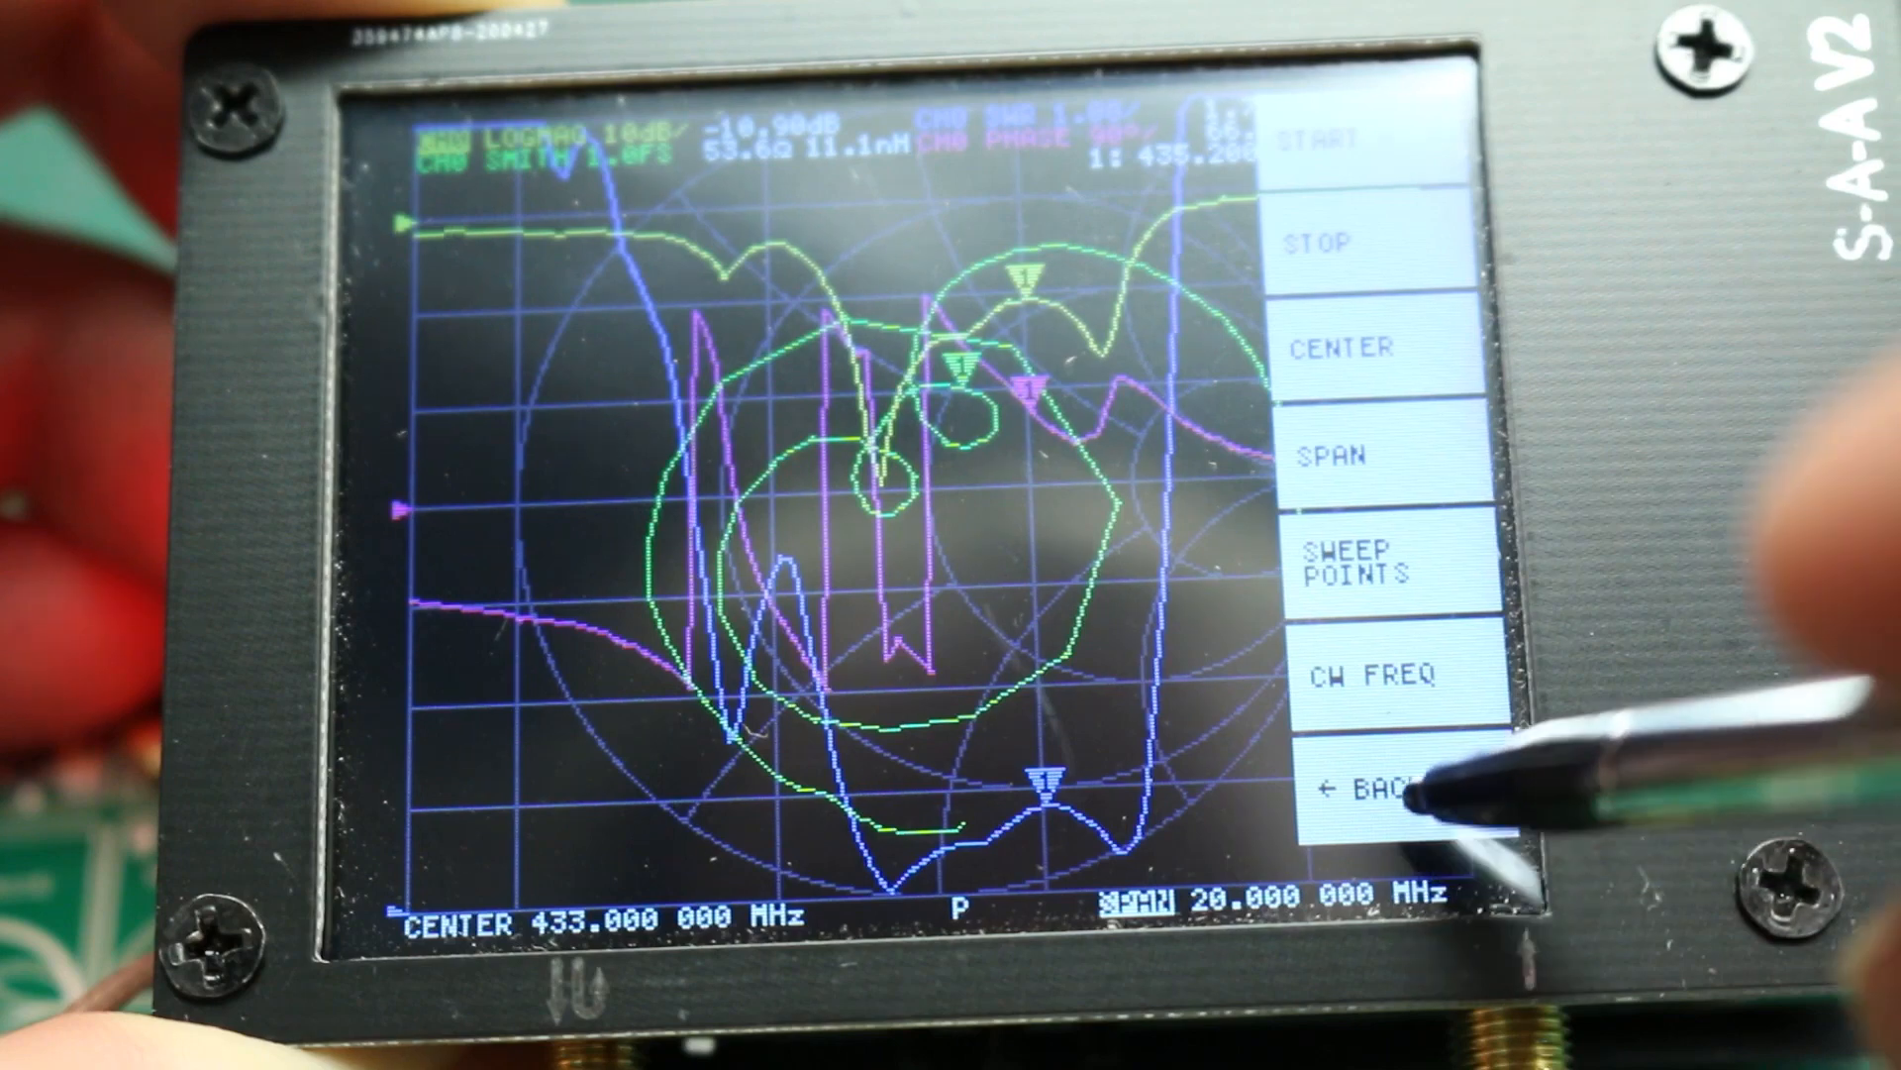
# Step: Hide trace 3, the purple phase trace, via DISPLAY > TRACE
pyautogui.click(1376, 788)
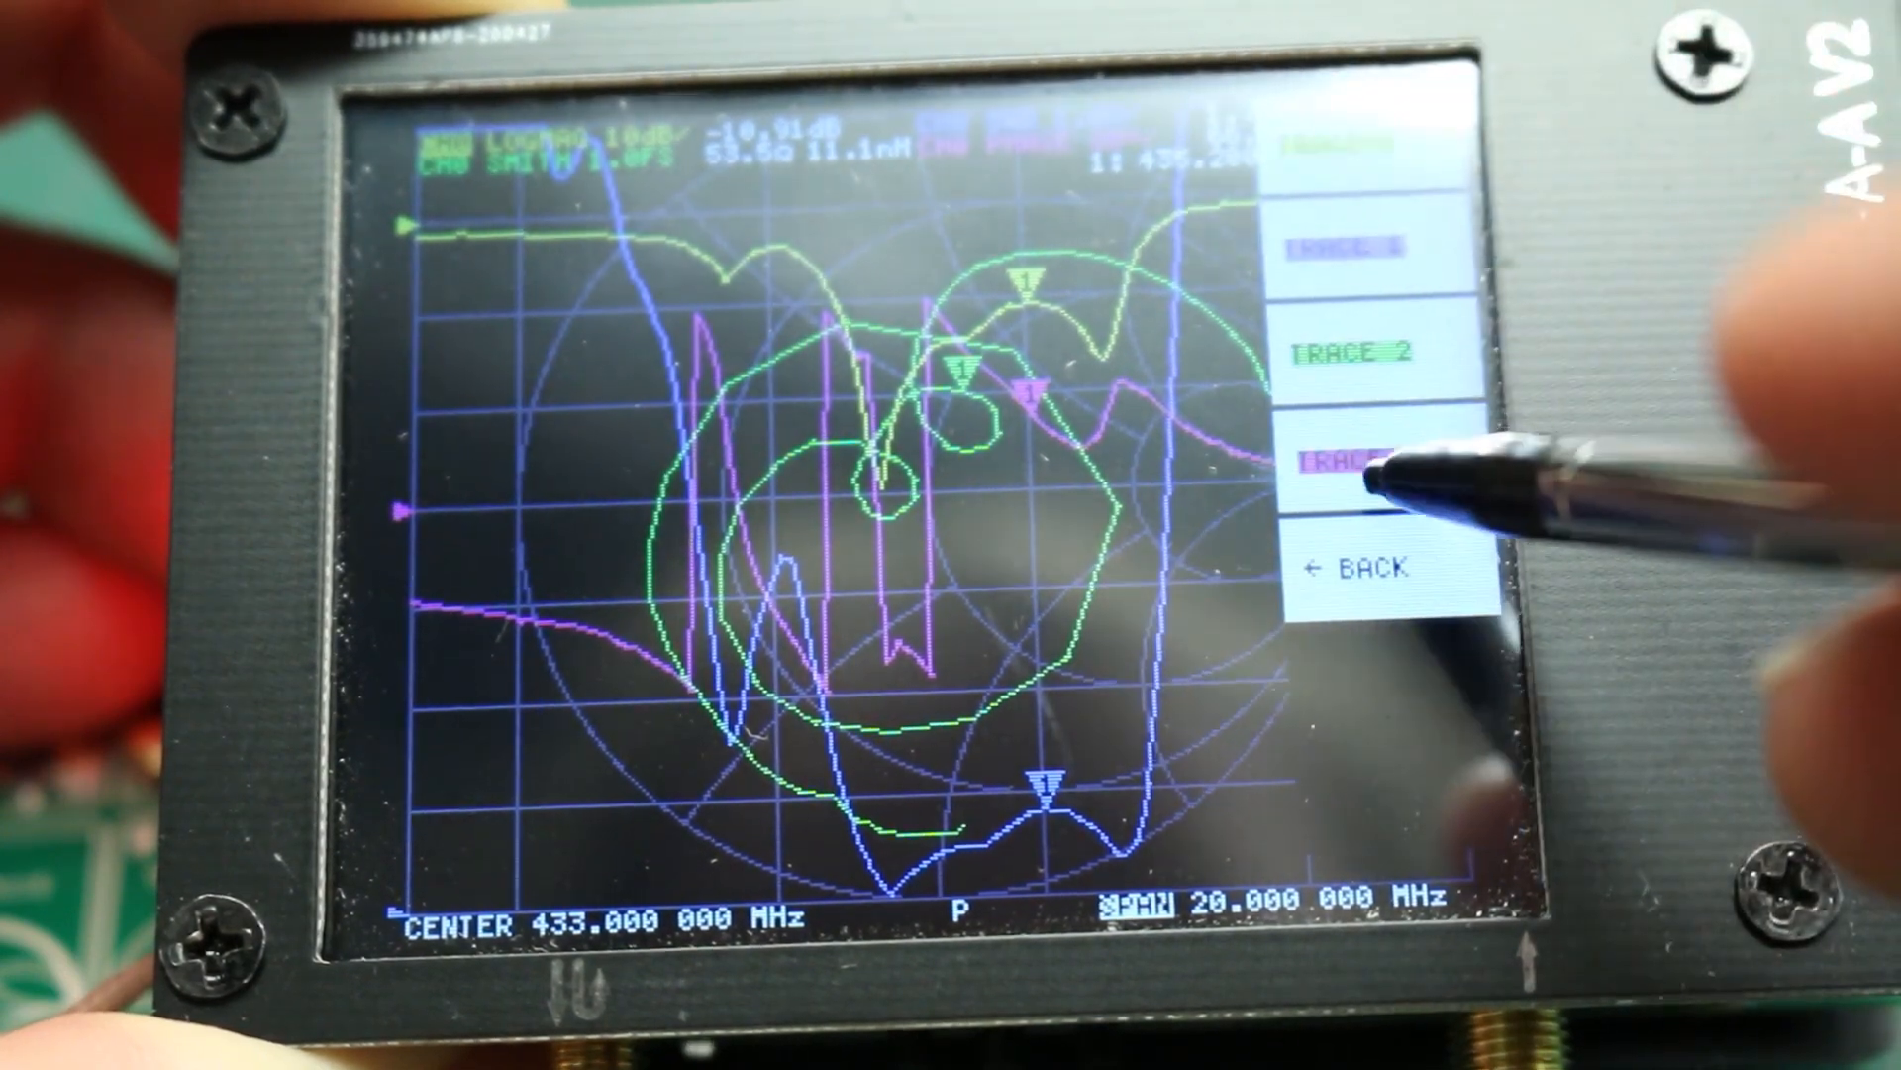
pyautogui.click(1351, 463)
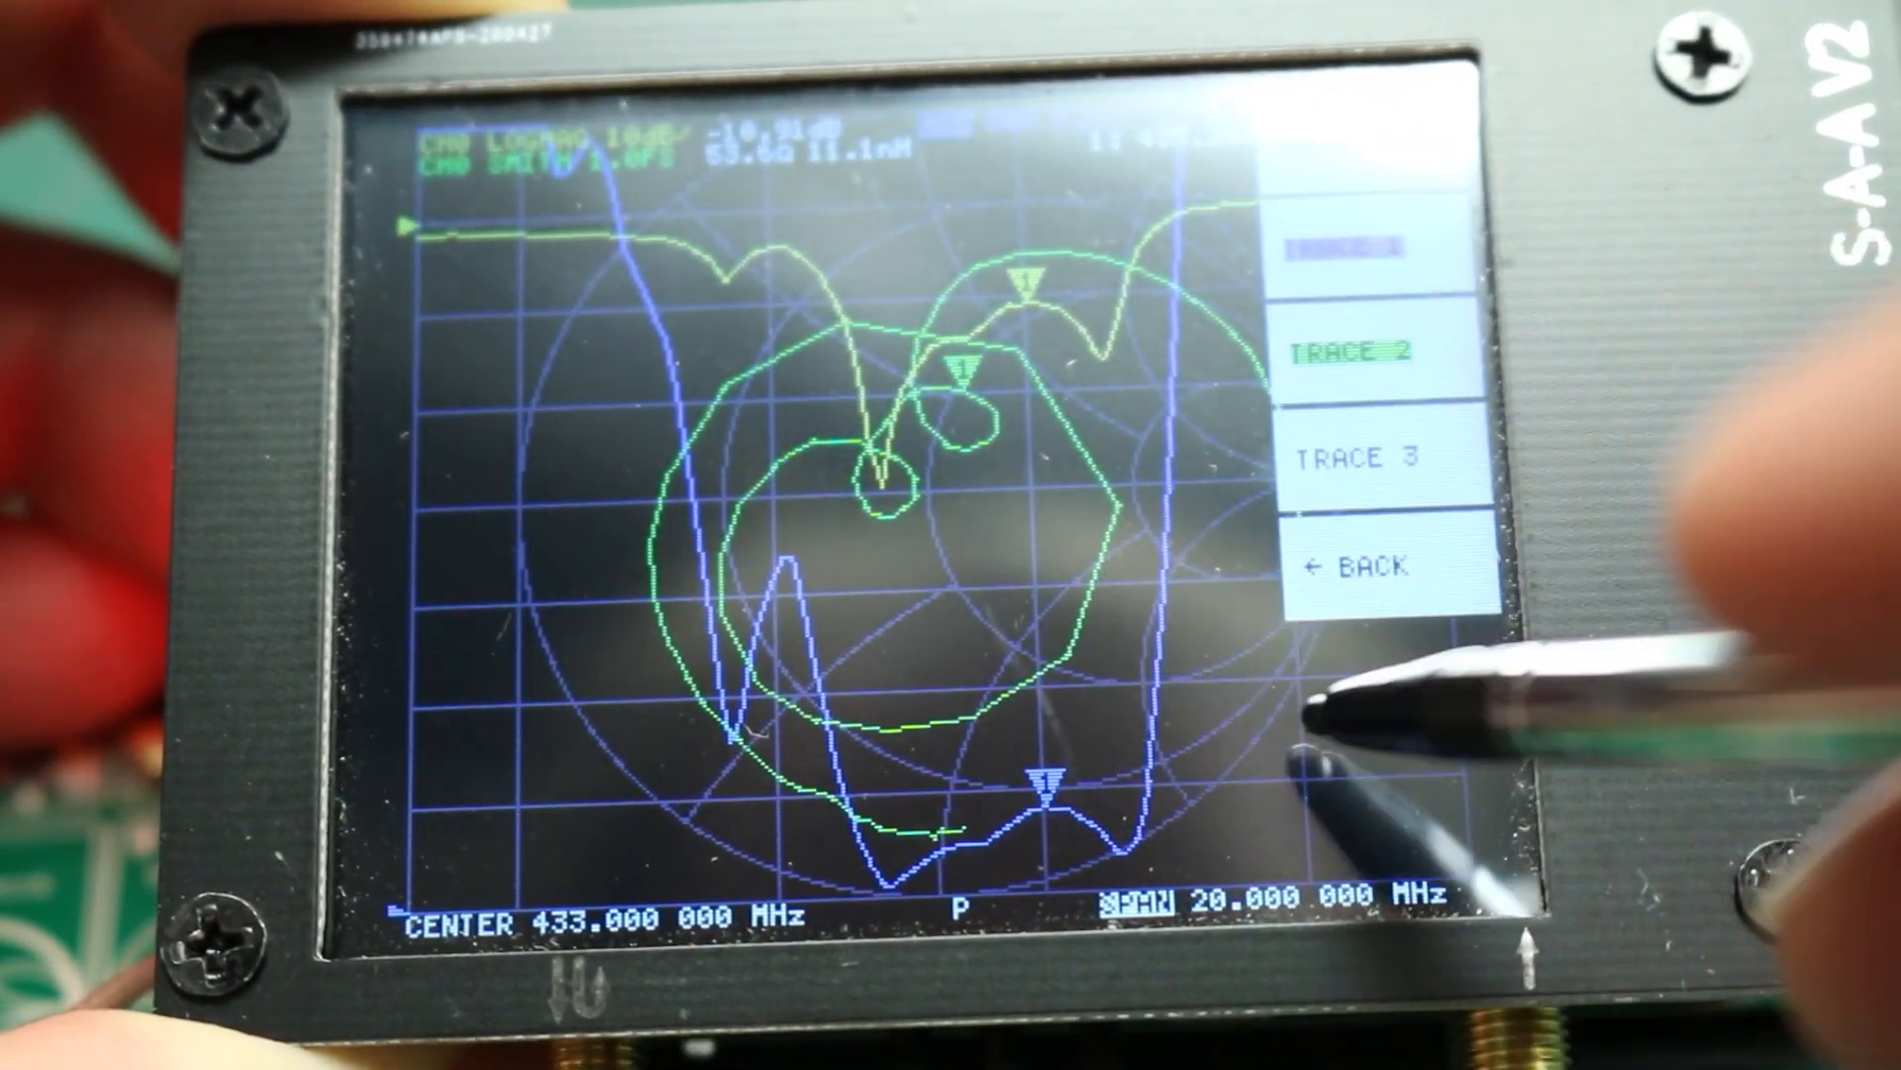
pyautogui.click(1360, 567)
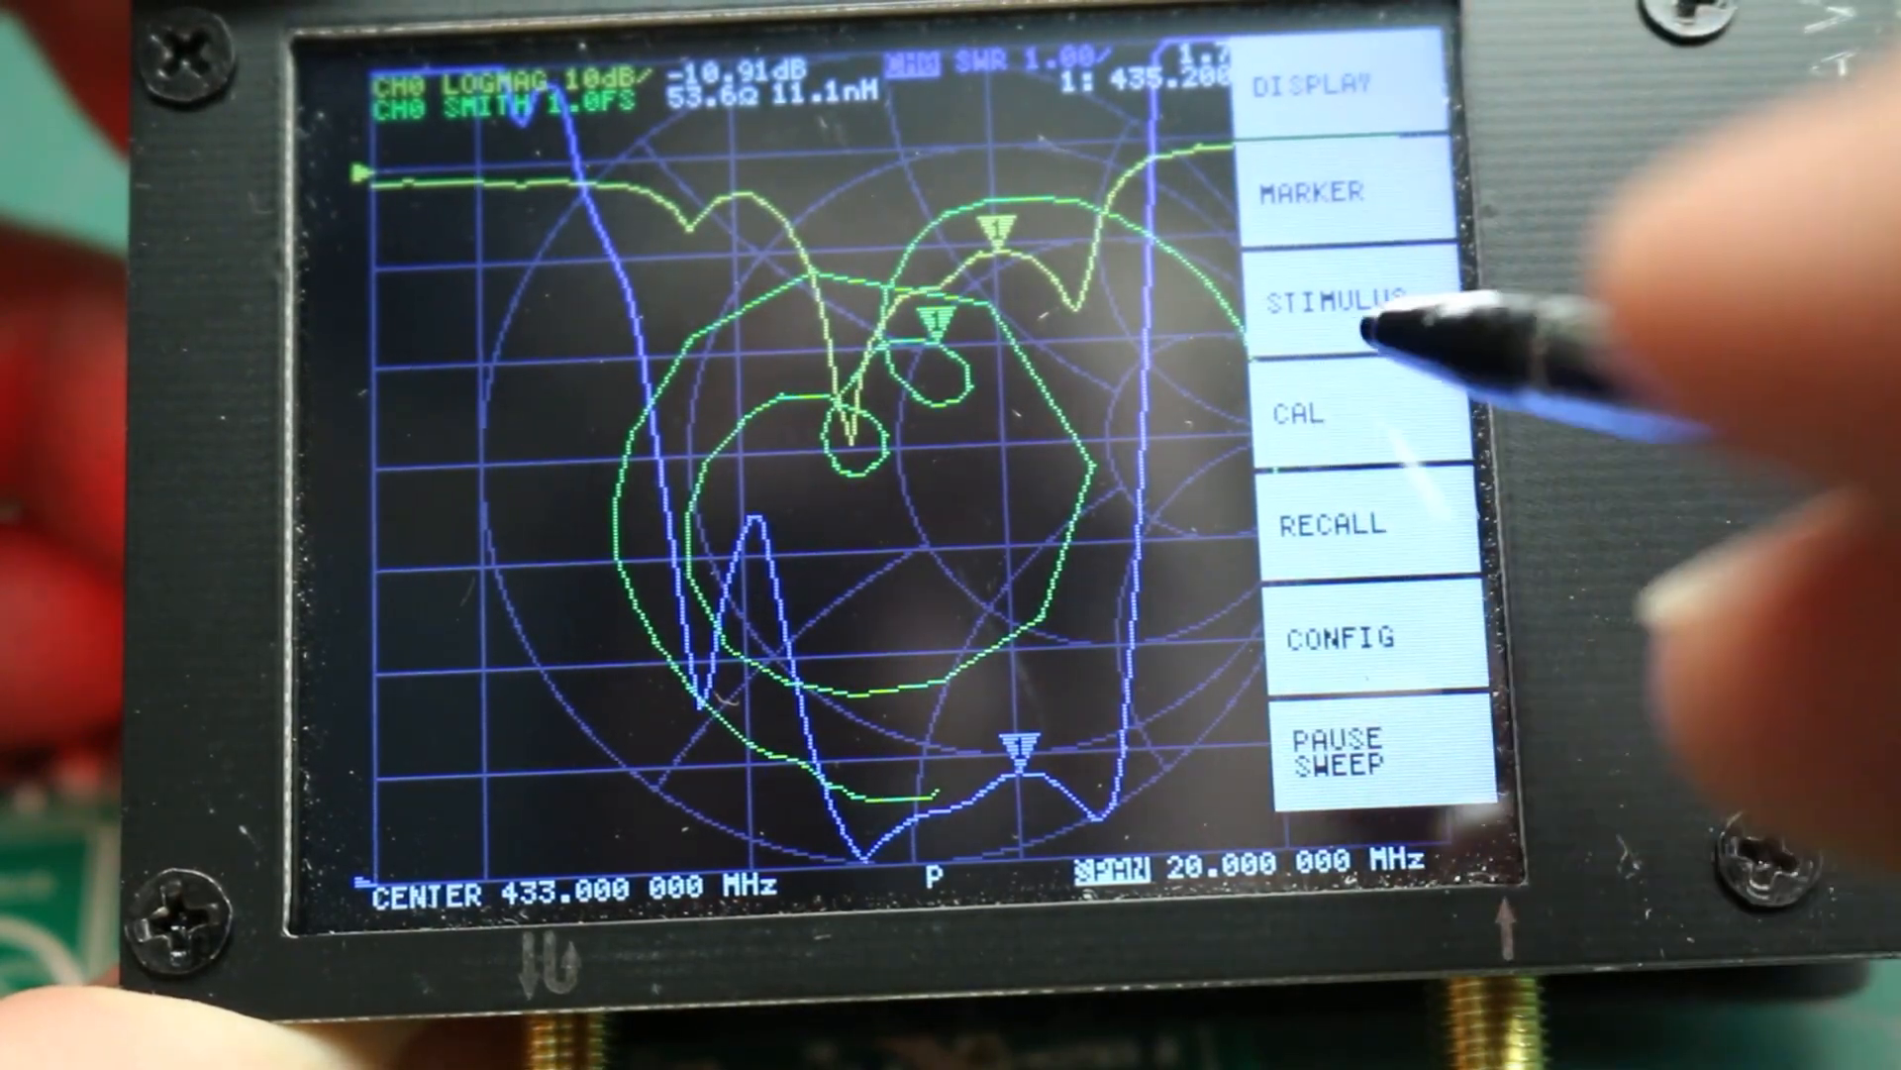
pyautogui.click(1350, 299)
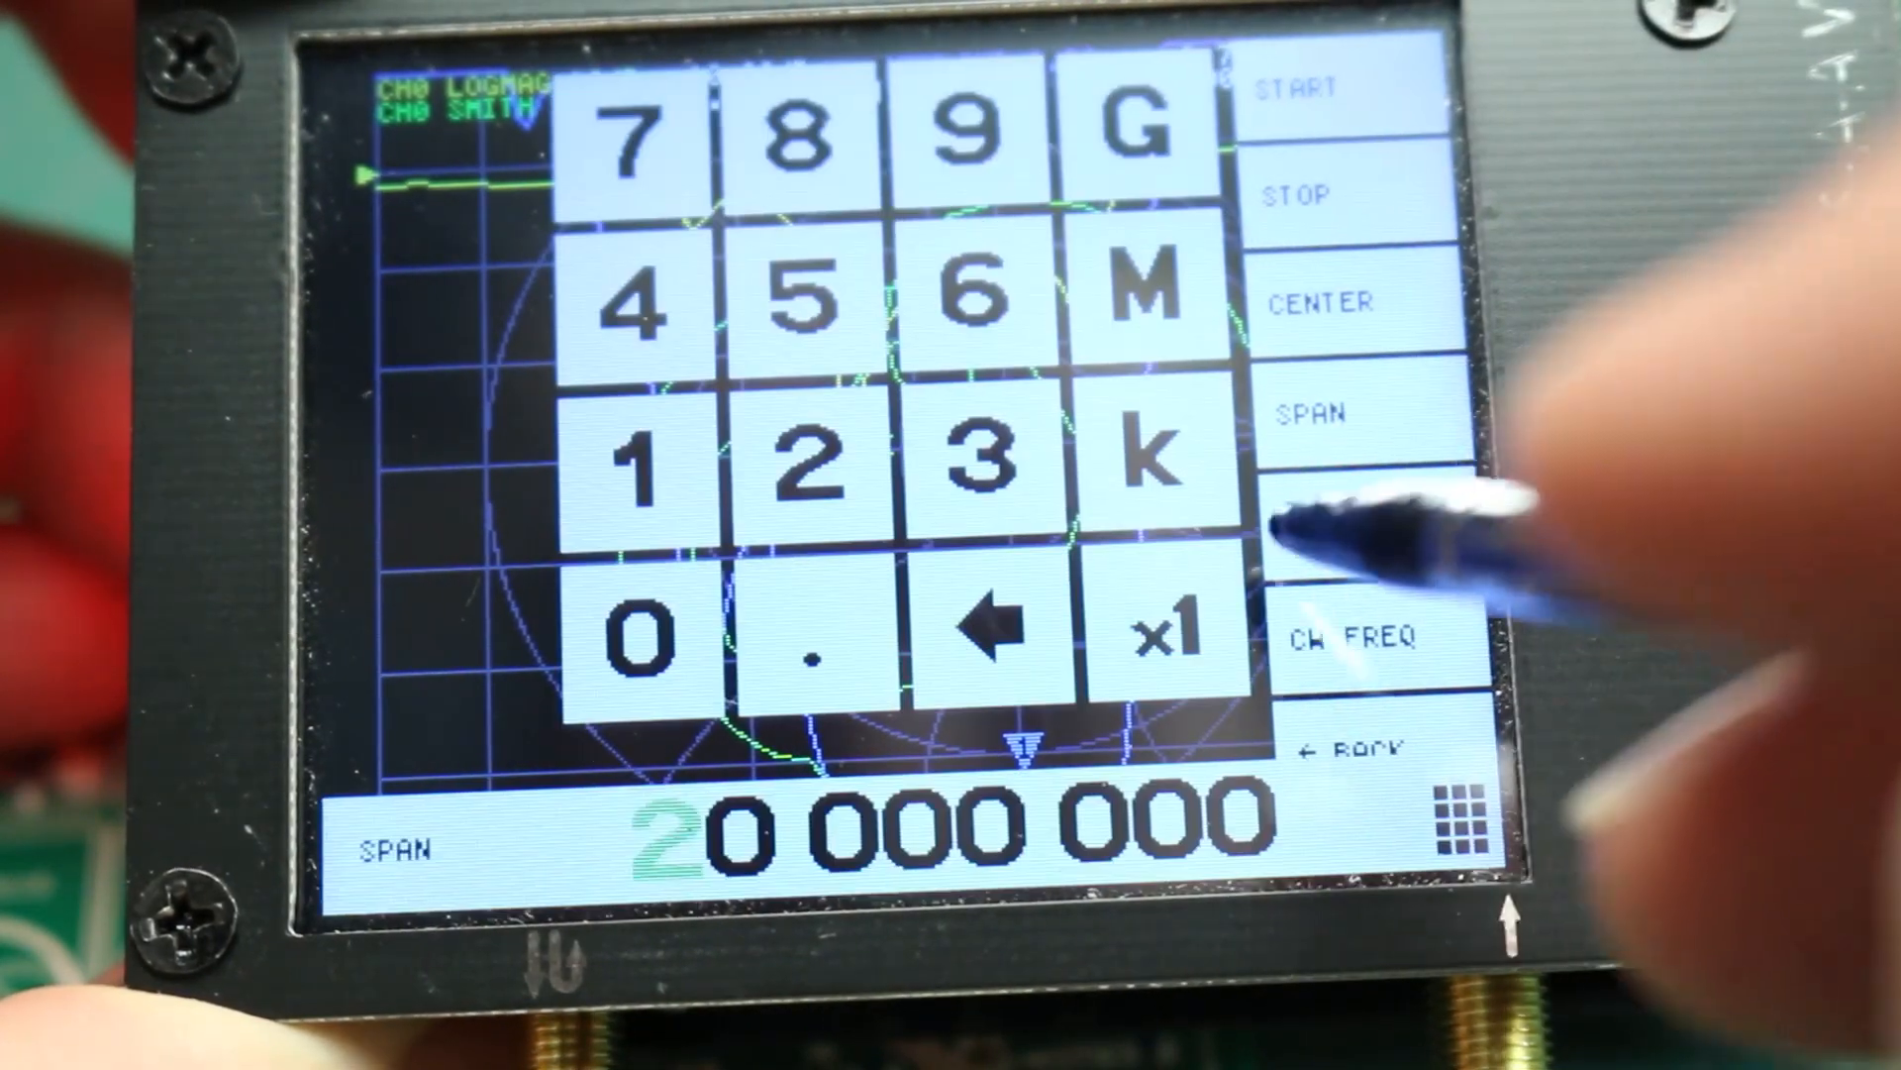